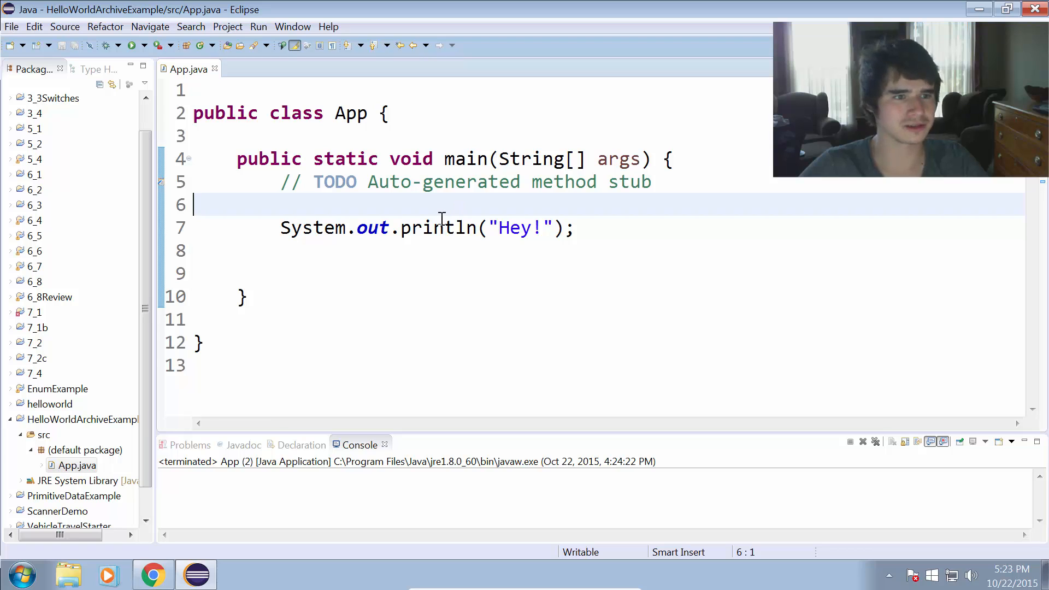
{"action": "mouse_move", "coordinate": [373, 204]}
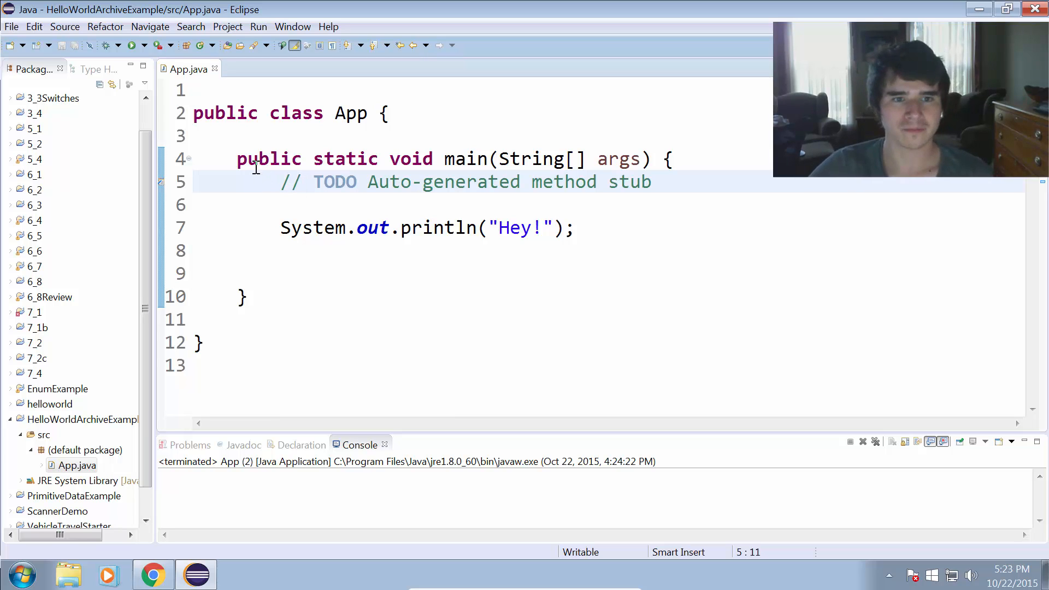
Review the "Hey!" print statement in App.java and bring up the File menu commands.
{"action": "left_click", "coordinate": [11, 26]}
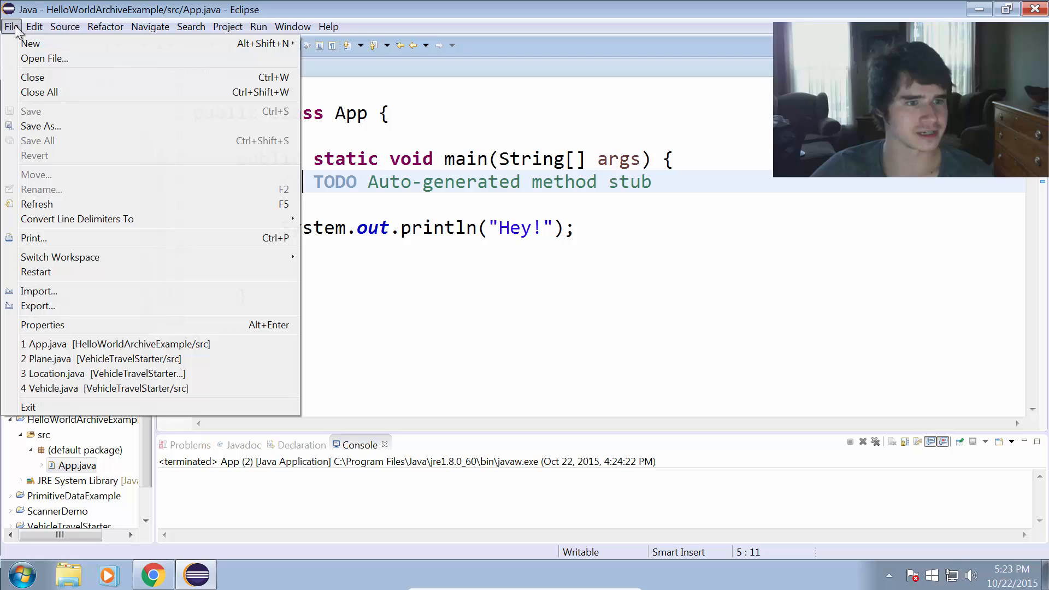
{"action": "mouse_move", "coordinate": [129, 318]}
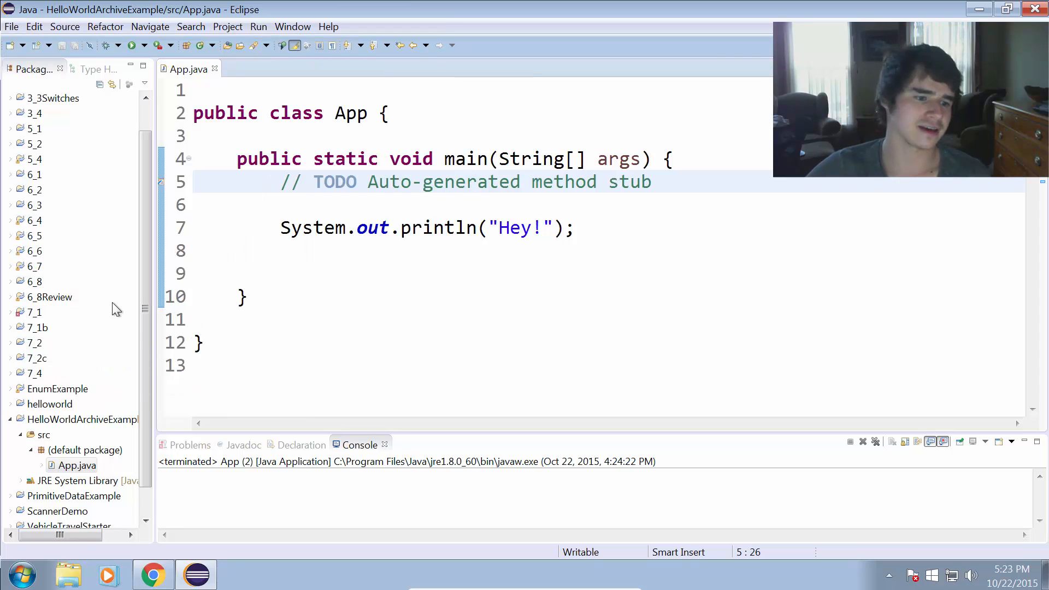
{"action": "left_click", "coordinate": [83, 419]}
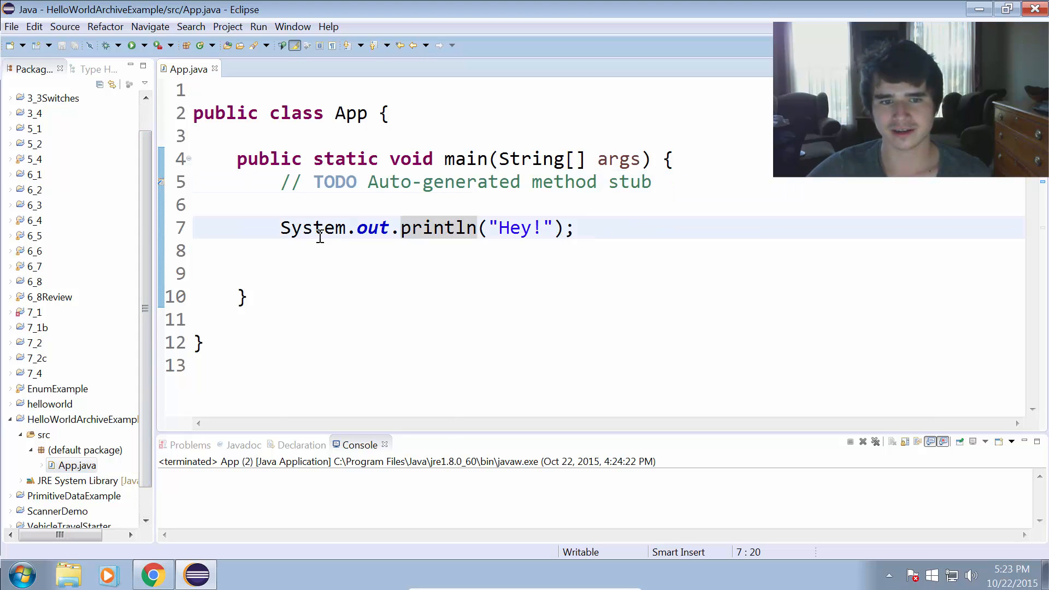
{"action": "left_click_drag", "start_coordinate": [324, 227], "coordinate": [554, 227]}
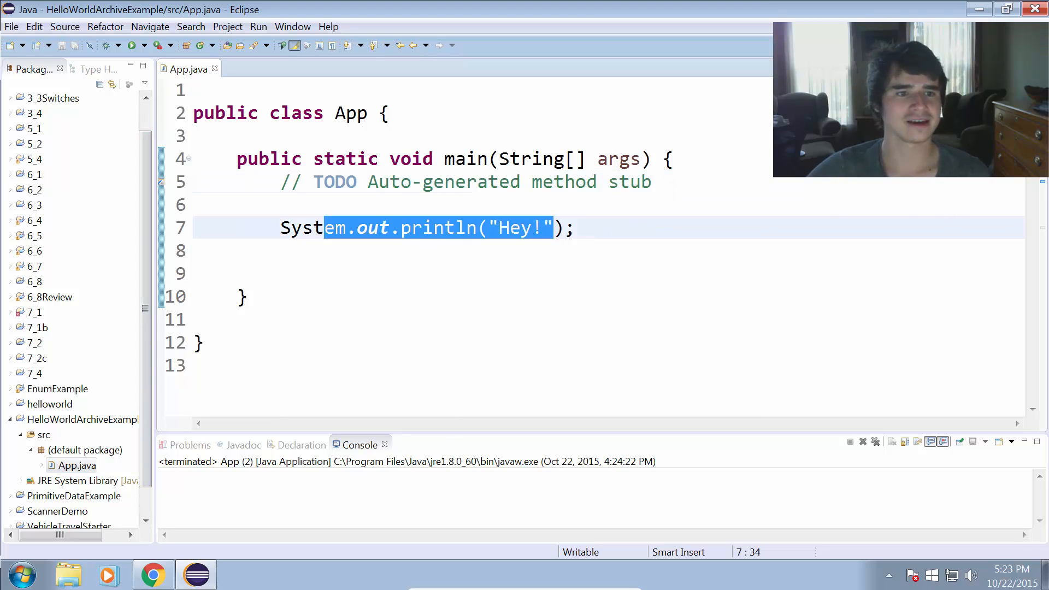
{"action": "left_click", "coordinate": [10, 26]}
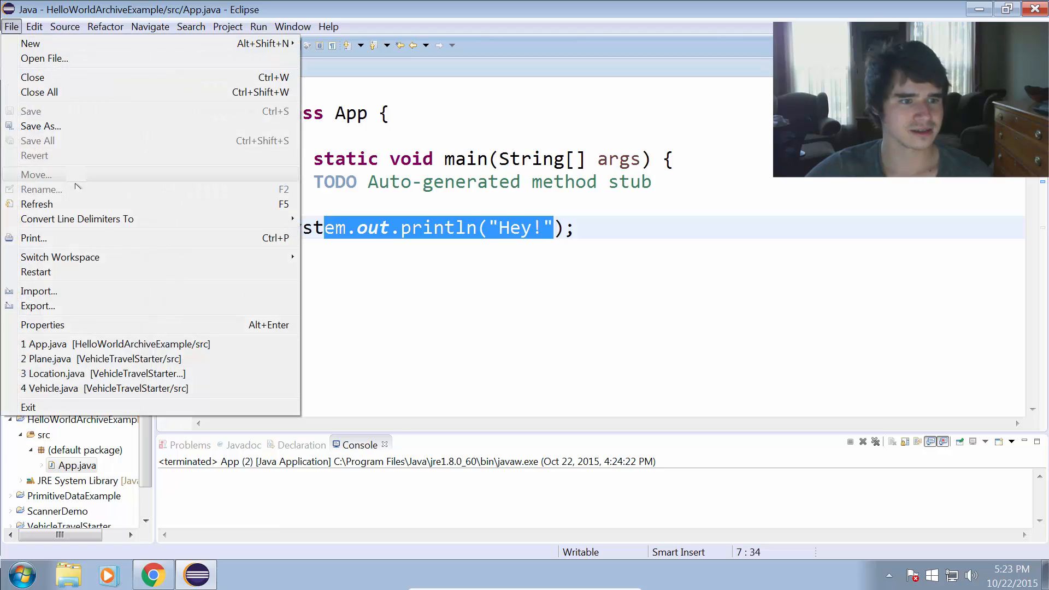
Start an Archive File export with the HelloWorldArchiveExample project marked for export.
{"action": "left_click", "coordinate": [37, 306]}
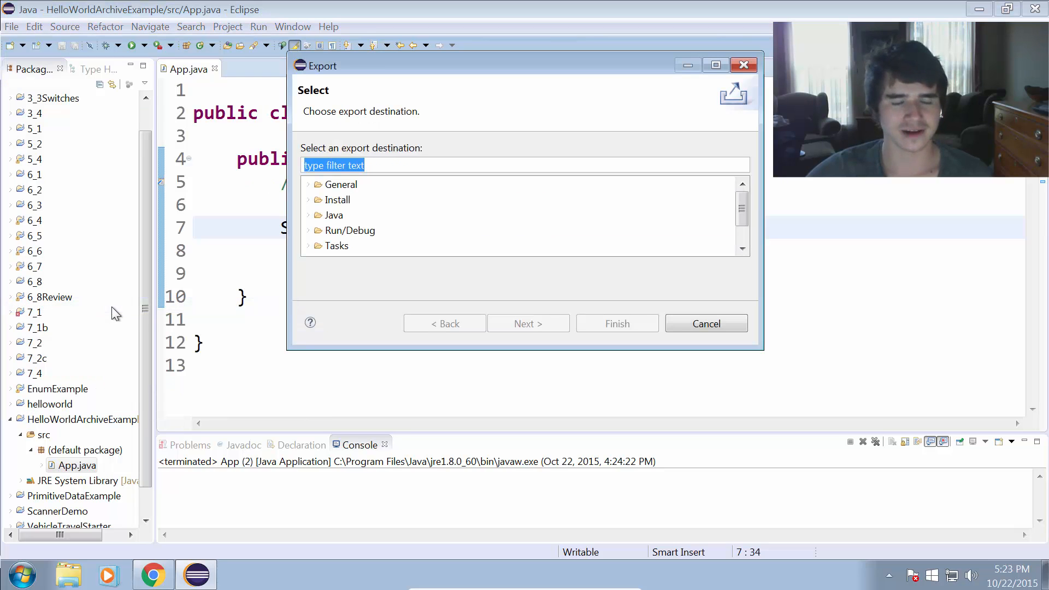
{"action": "left_click", "coordinate": [309, 185]}
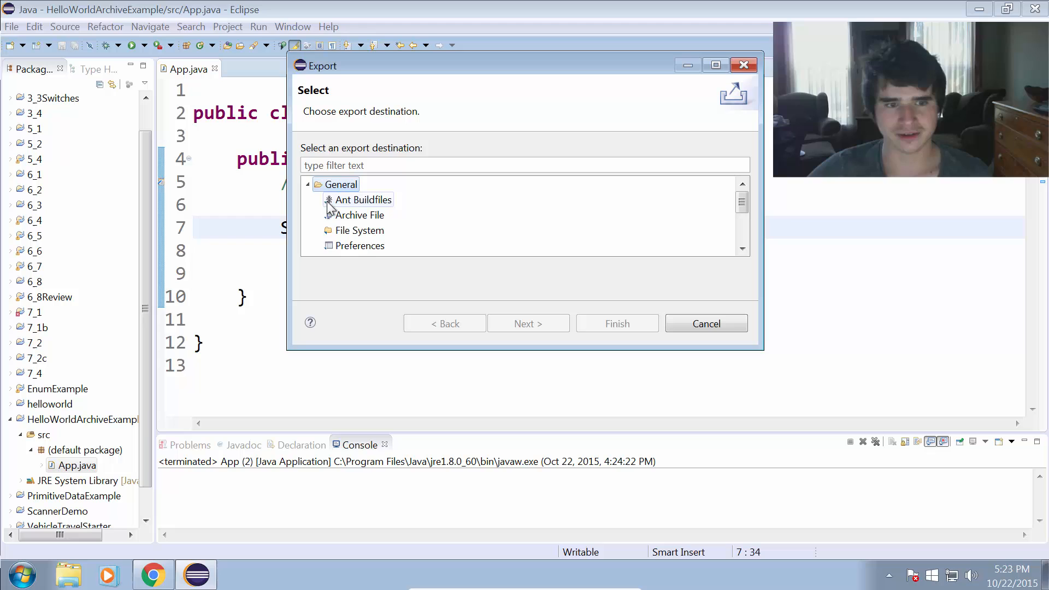
{"action": "left_click", "coordinate": [360, 215]}
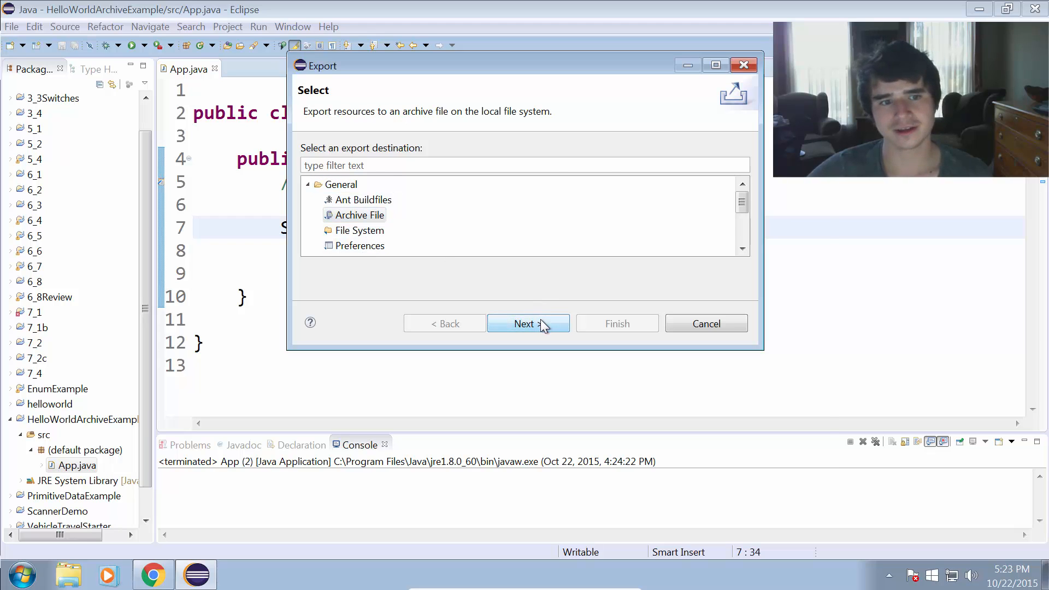
{"action": "left_click", "coordinate": [528, 324]}
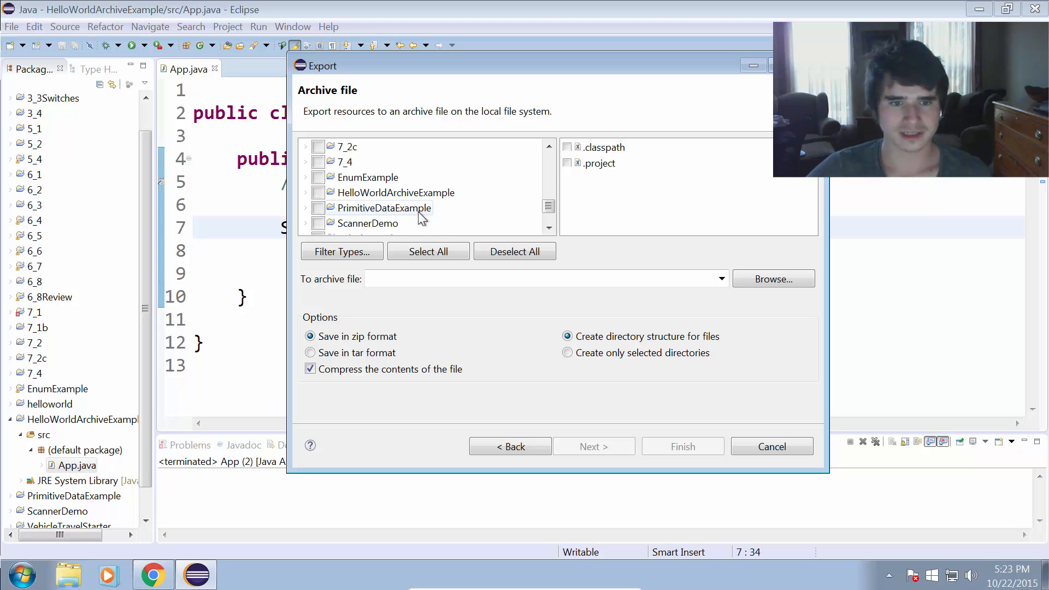
{"action": "left_click", "coordinate": [318, 192]}
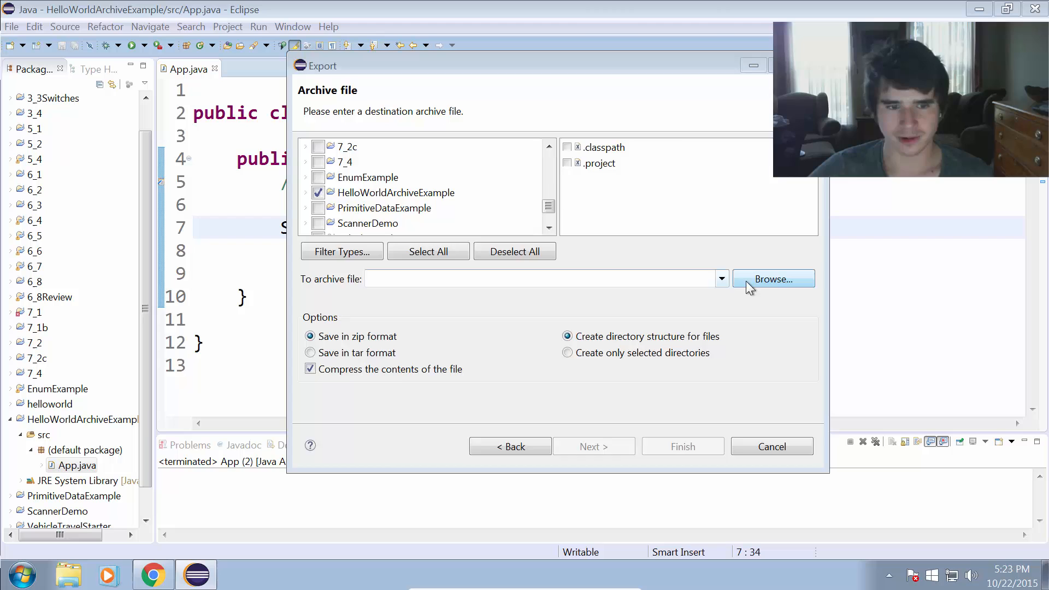
Save the archive as HelloWorldProject.zip on the Desktop and finish the export.
{"action": "left_click", "coordinate": [773, 279]}
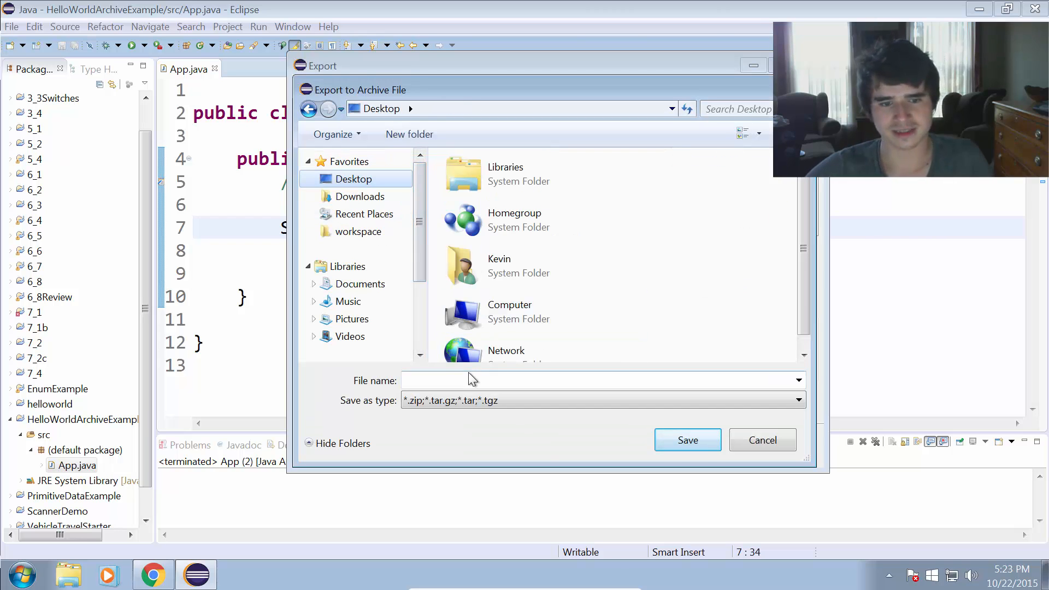
{"action": "type", "text": "Hello"}
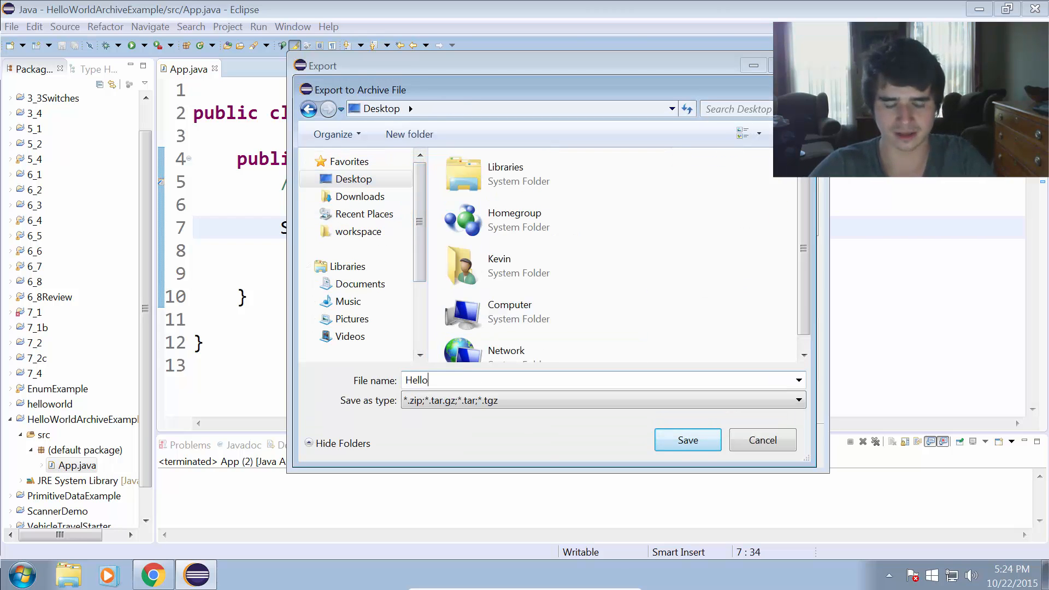
{"action": "left_click", "coordinate": [686, 440]}
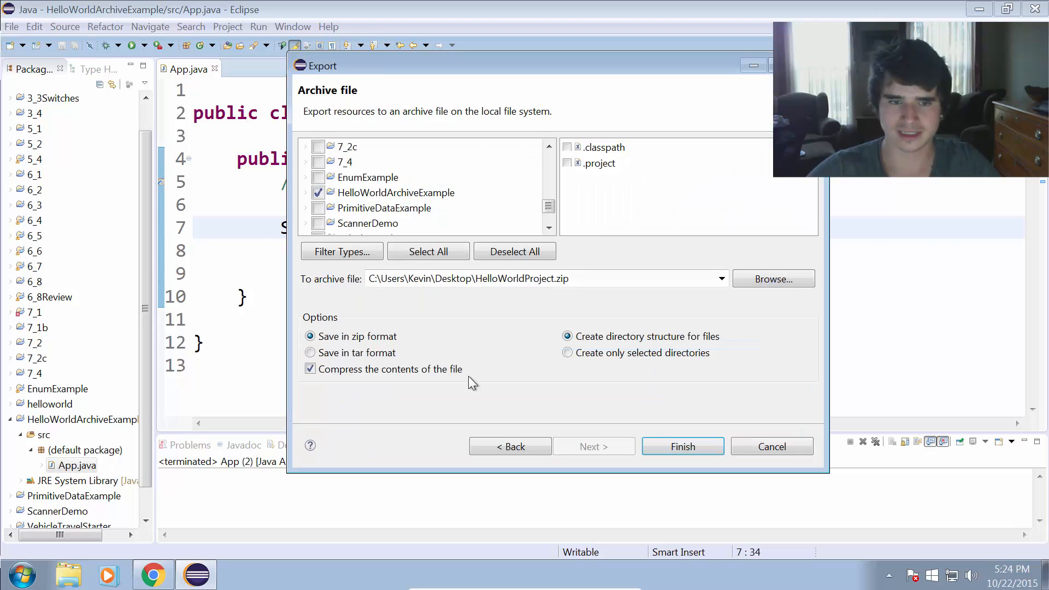
{"action": "mouse_move", "coordinate": [682, 446]}
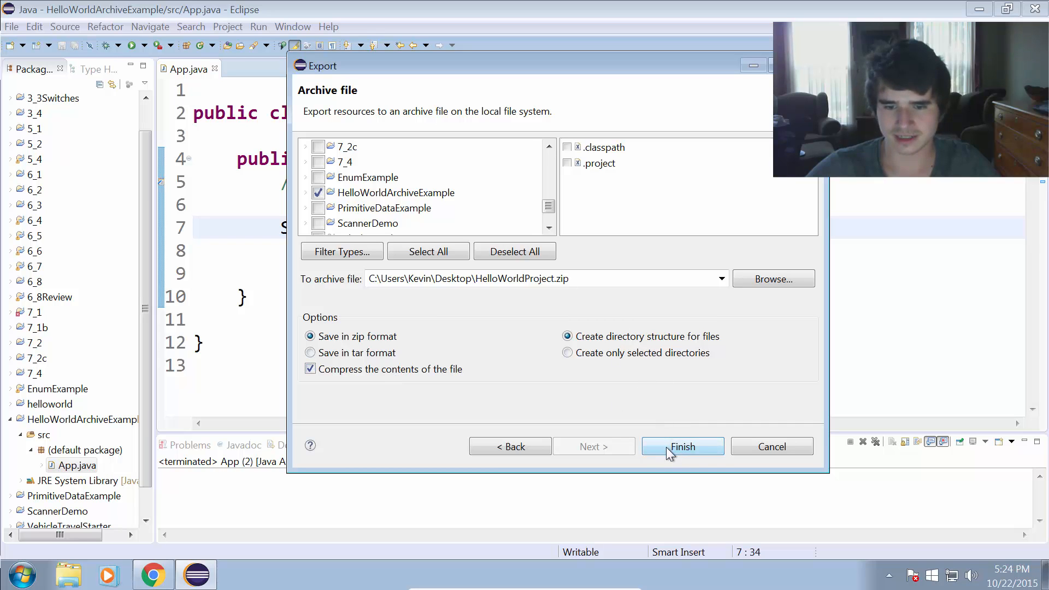
{"action": "left_click", "coordinate": [682, 446]}
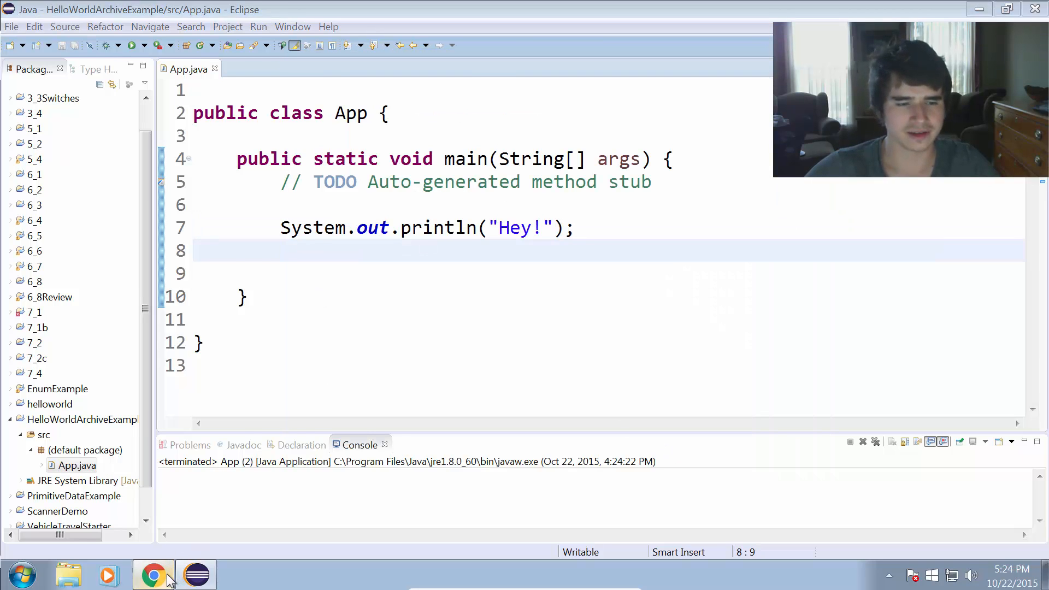
Inspect HelloWorldProject.zip on the desktop, viewing the project's .settings, bin, src and project files.
{"action": "left_click", "coordinate": [153, 573]}
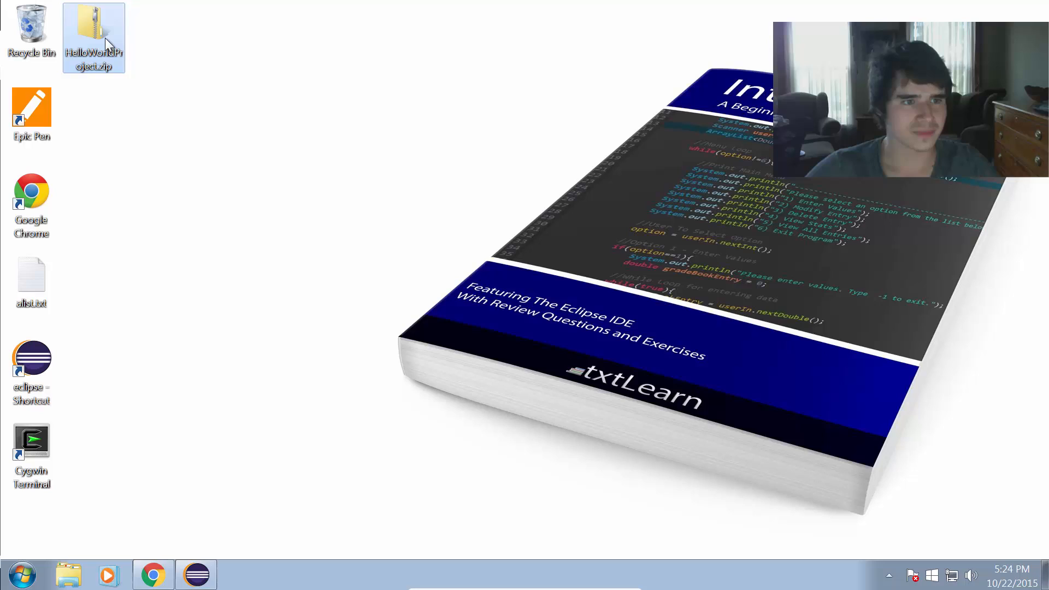
{"action": "double_click", "coordinate": [94, 37]}
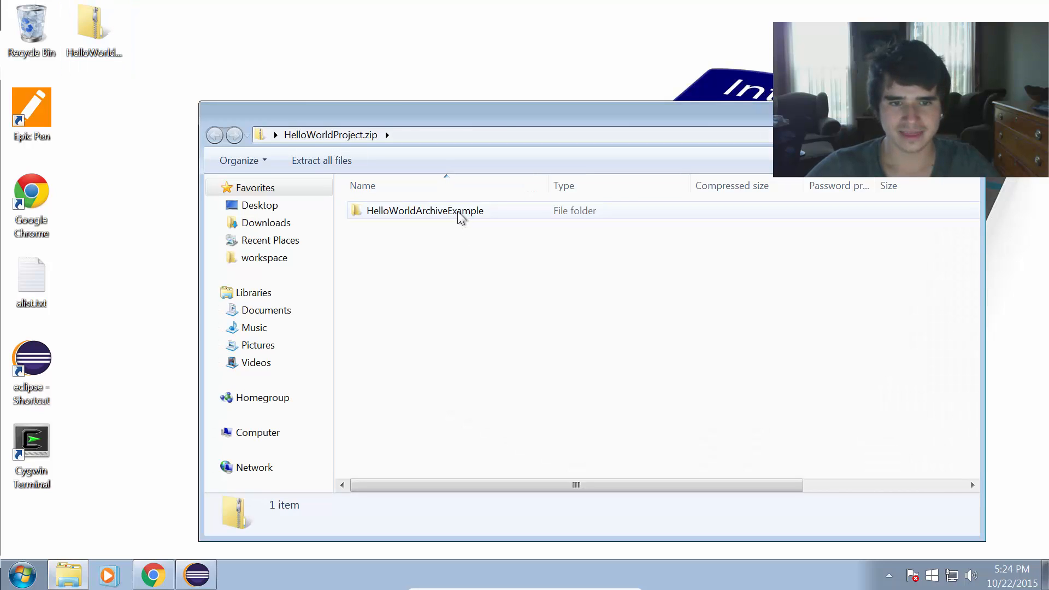
{"action": "double_click", "coordinate": [425, 210]}
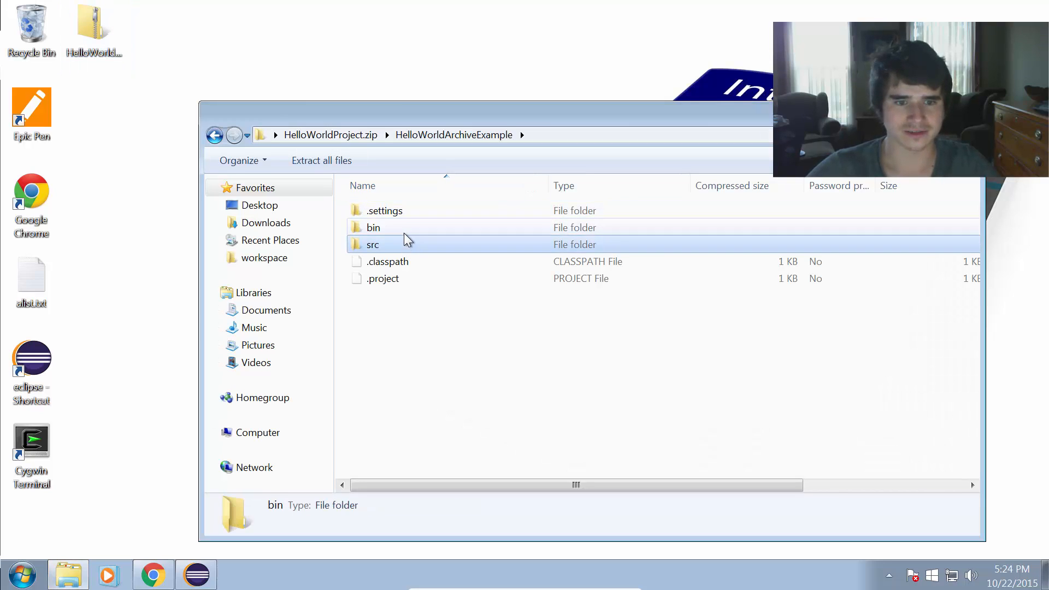
{"action": "double_click", "coordinate": [373, 227]}
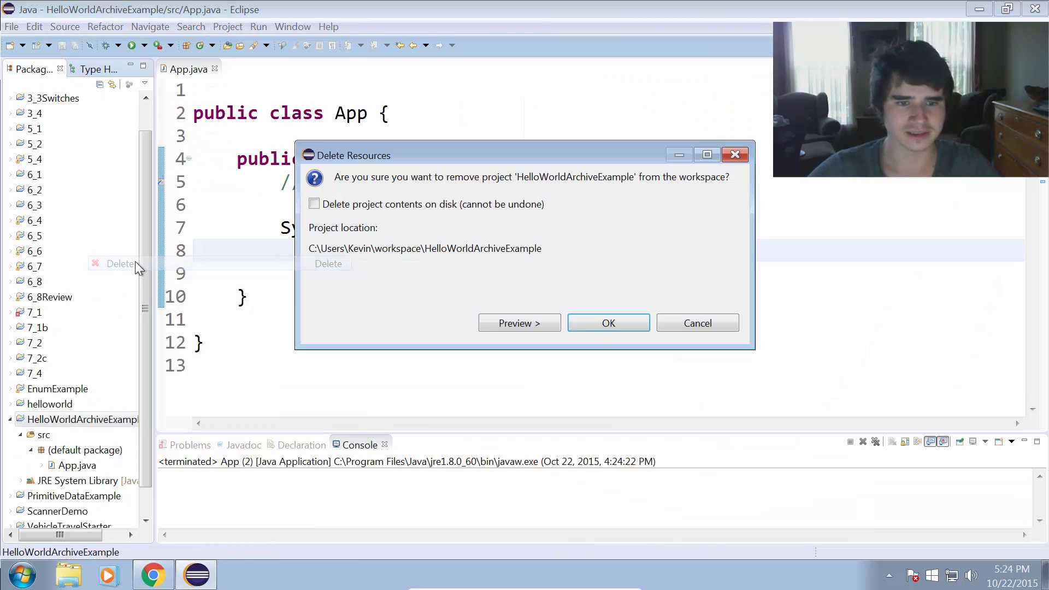
Confirm deleting HelloWorldArchiveExample with its project contents on disk removed too.
{"action": "left_click", "coordinate": [607, 323]}
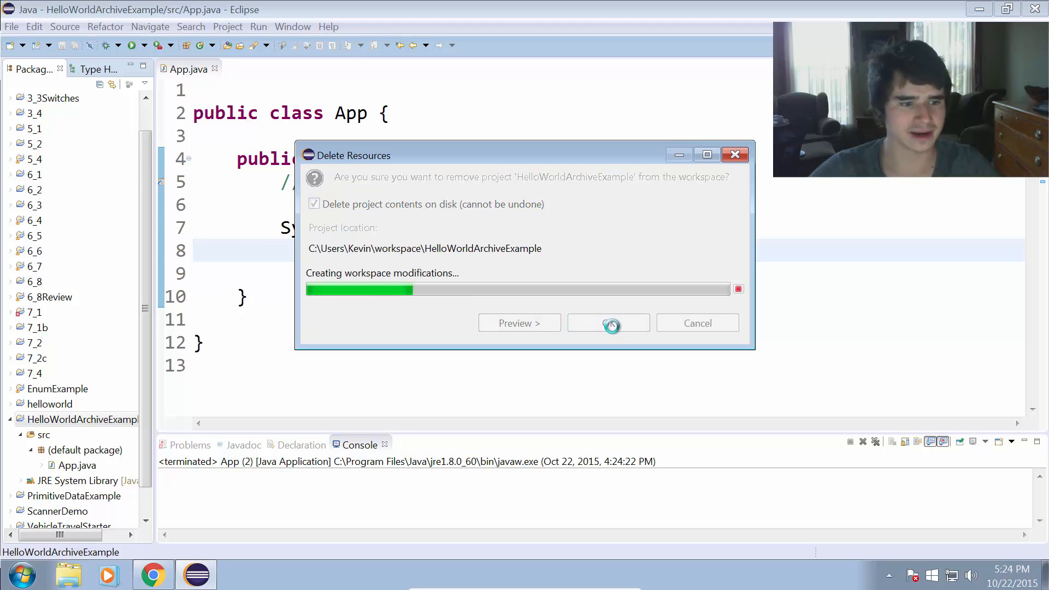
{"action": "left_click", "coordinate": [608, 322]}
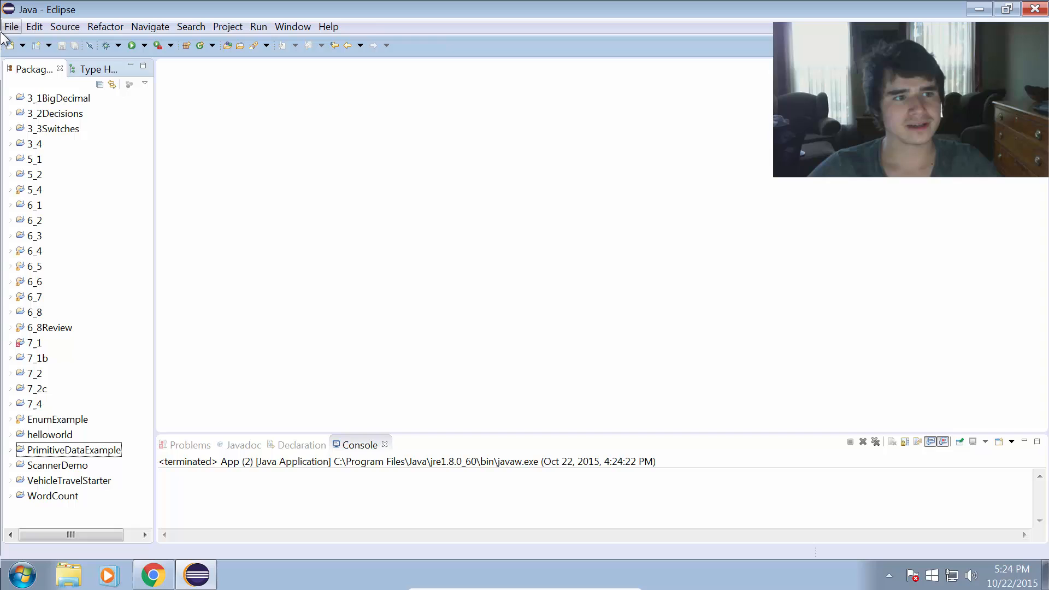
Start importing existing projects from the archive Desktop\HelloWorldProject.zip, listing HelloWorldArchiveExample.
{"action": "left_click", "coordinate": [10, 26]}
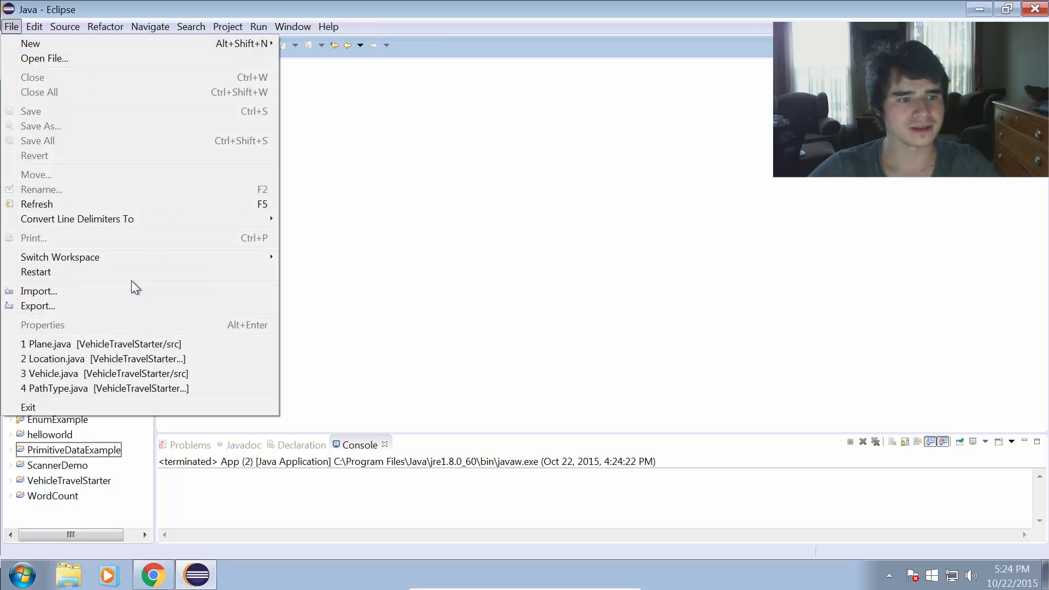
{"action": "left_click", "coordinate": [38, 291]}
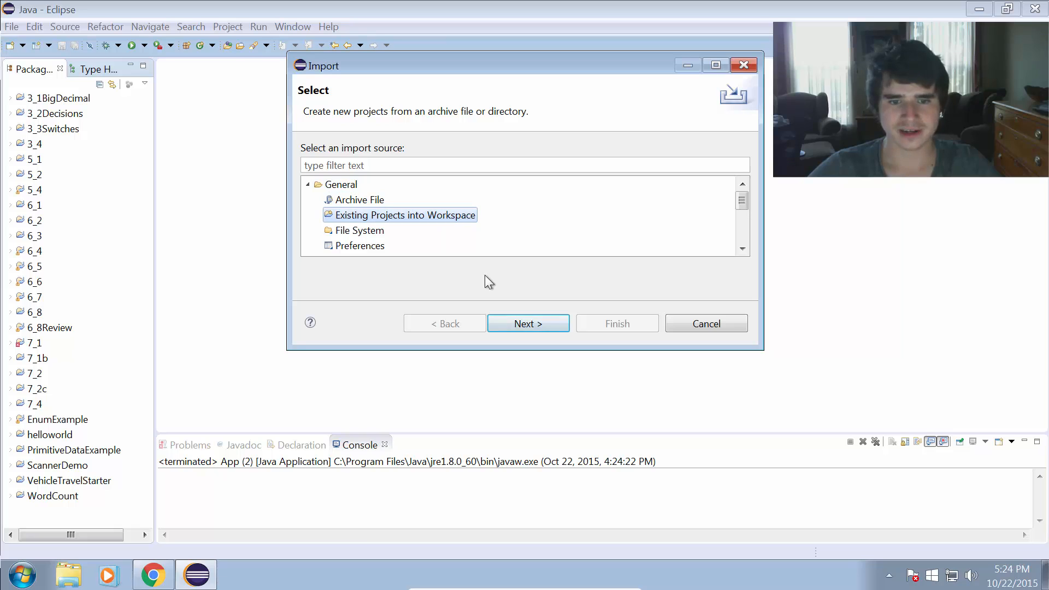
{"action": "left_click", "coordinate": [528, 324]}
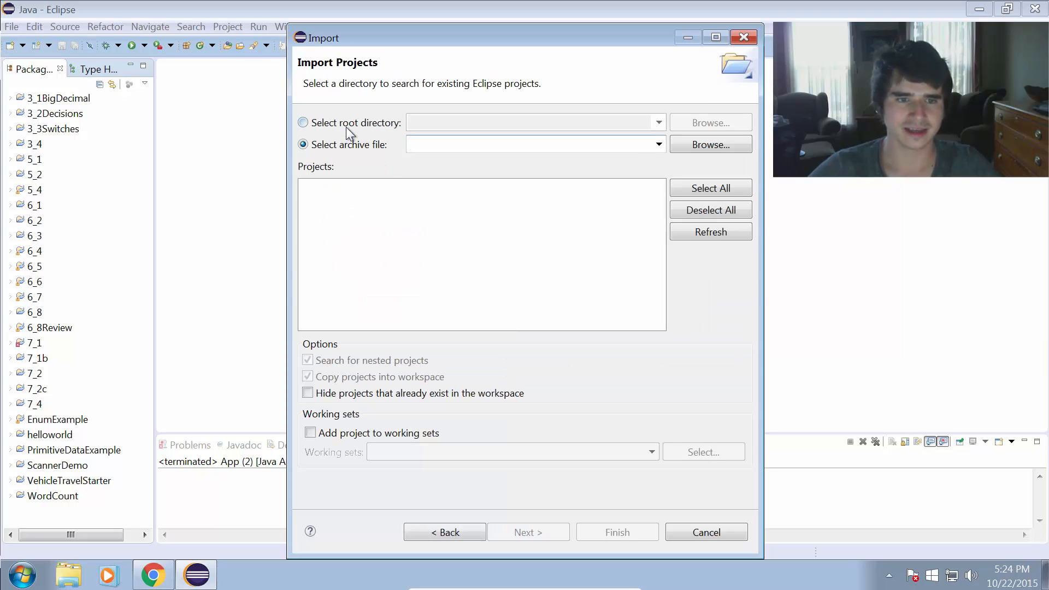
{"action": "left_click", "coordinate": [710, 144]}
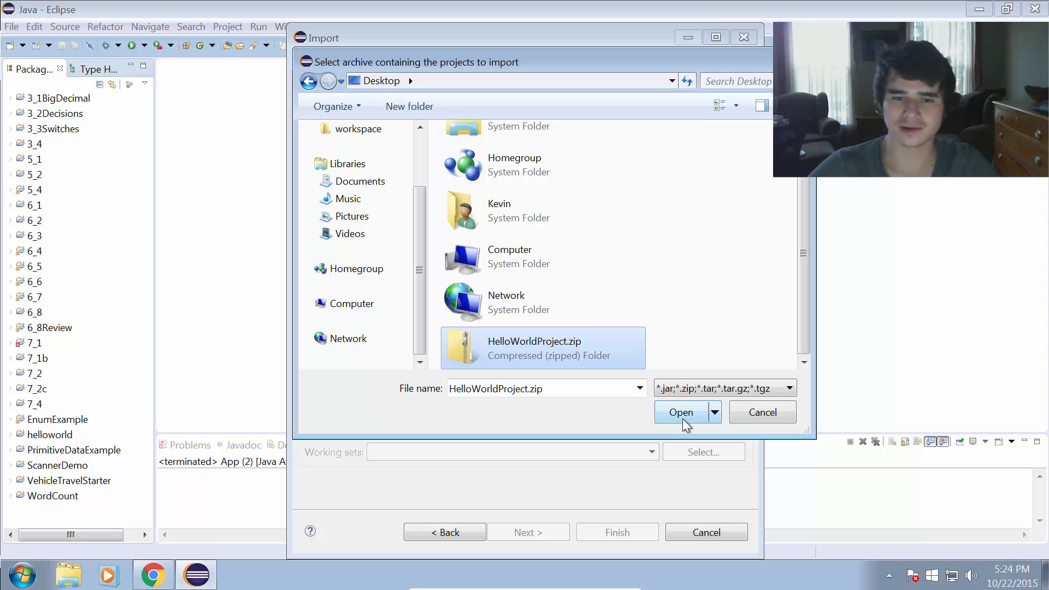
{"action": "left_click", "coordinate": [681, 412]}
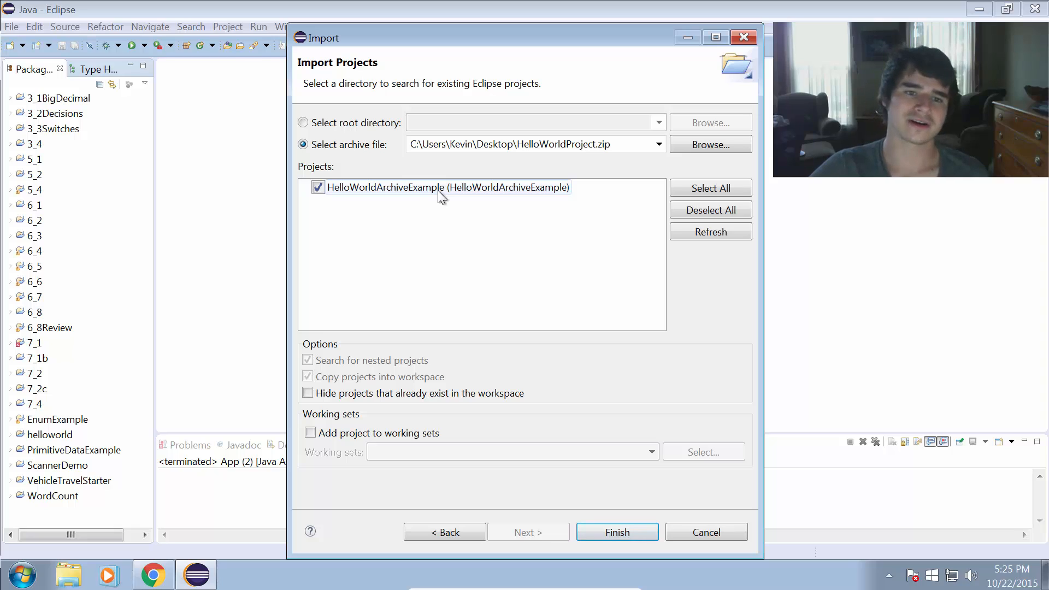
{"action": "mouse_move", "coordinate": [381, 201]}
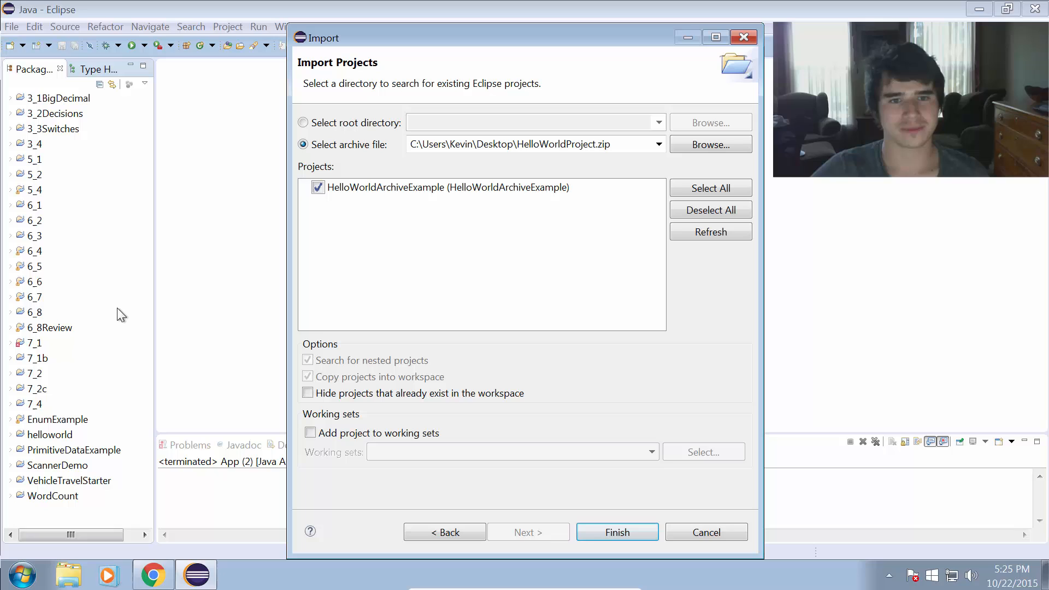
{"action": "mouse_move", "coordinate": [61, 338]}
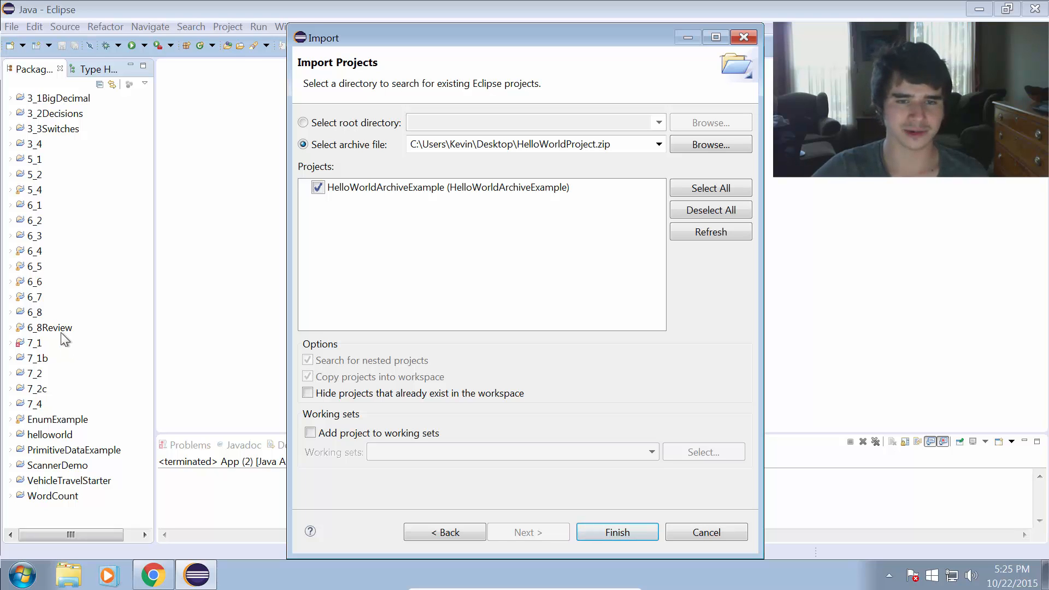
{"action": "mouse_move", "coordinate": [347, 184]}
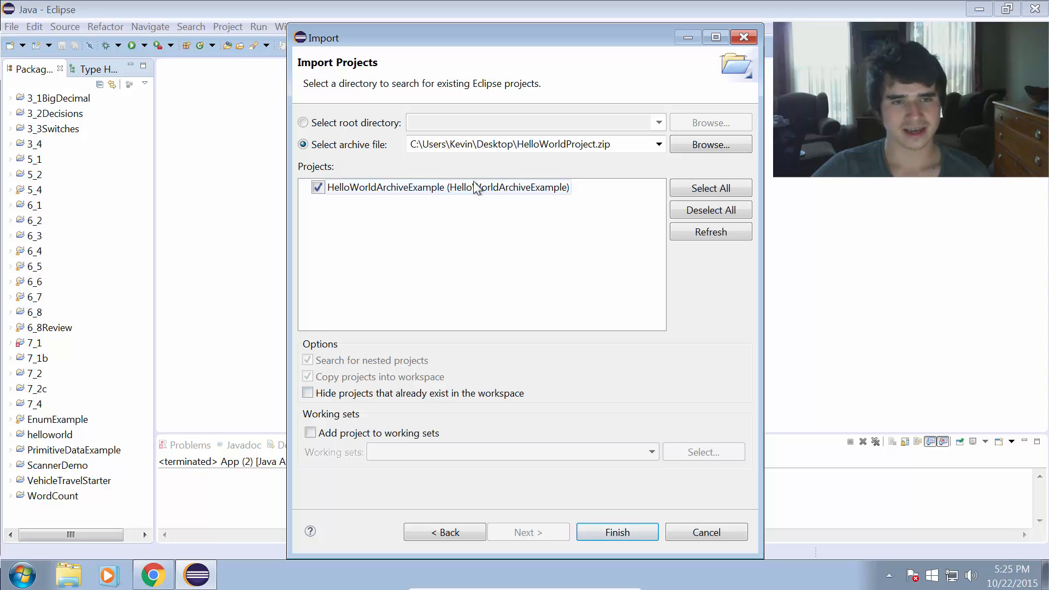
Finish the import and view the restored App.java under HelloWorldArchiveExample > src.
{"action": "left_click", "coordinate": [616, 533]}
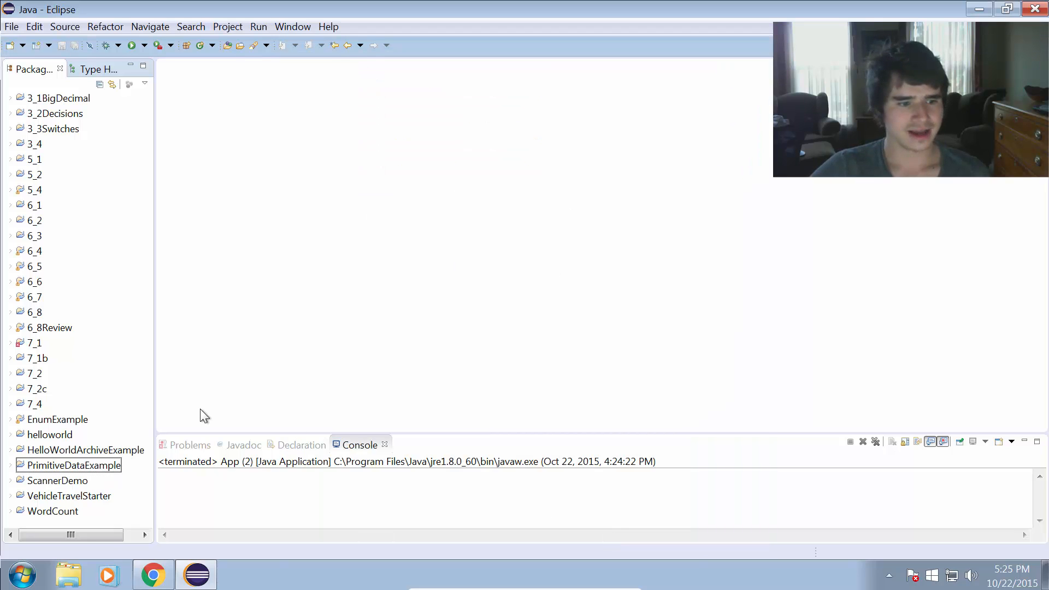
{"action": "left_click", "coordinate": [83, 449]}
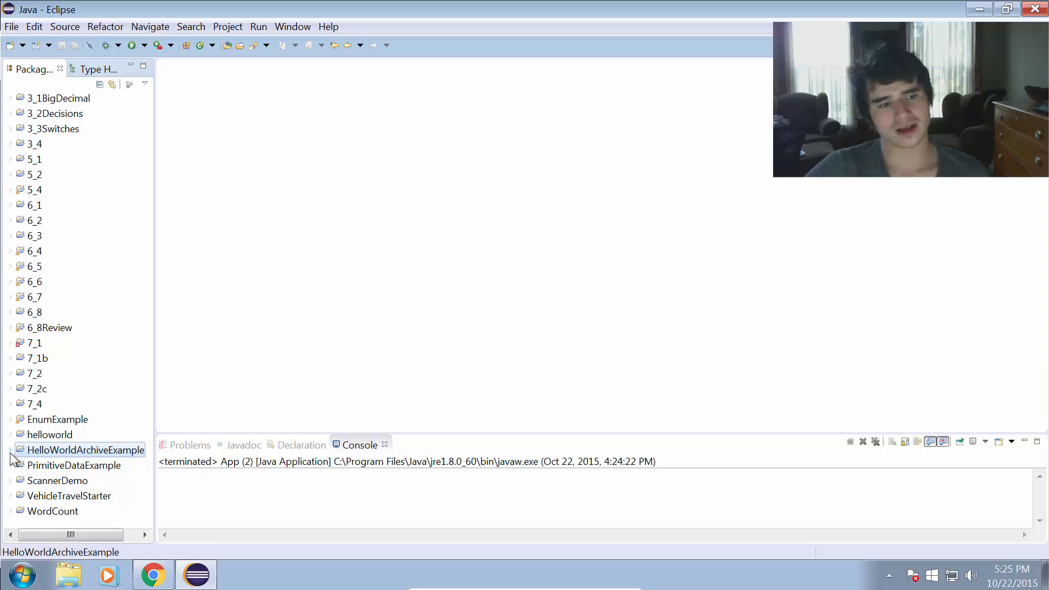
{"action": "left_click", "coordinate": [10, 450]}
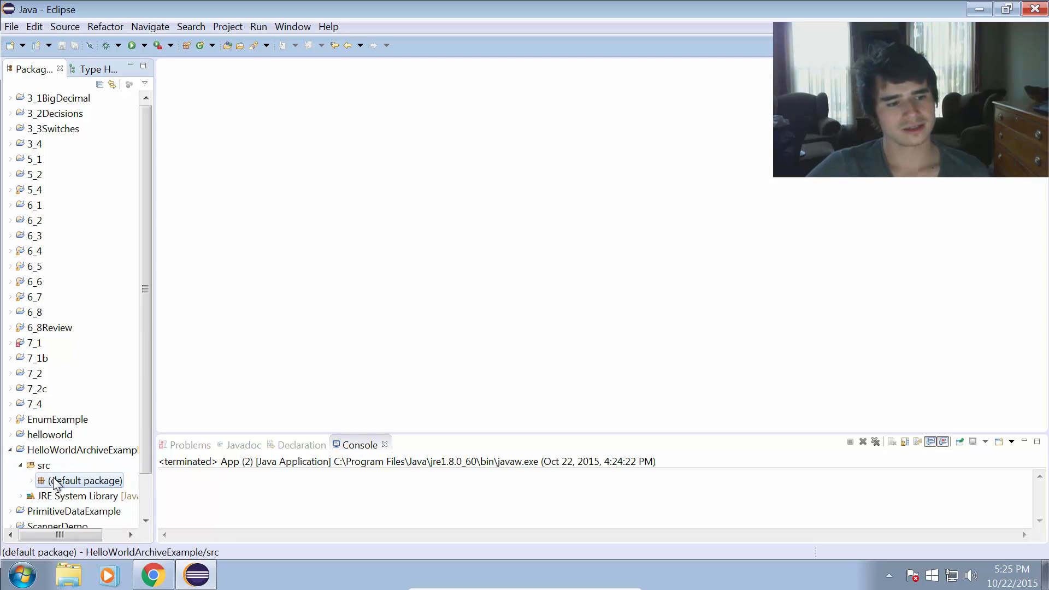
{"action": "double_click", "coordinate": [85, 480]}
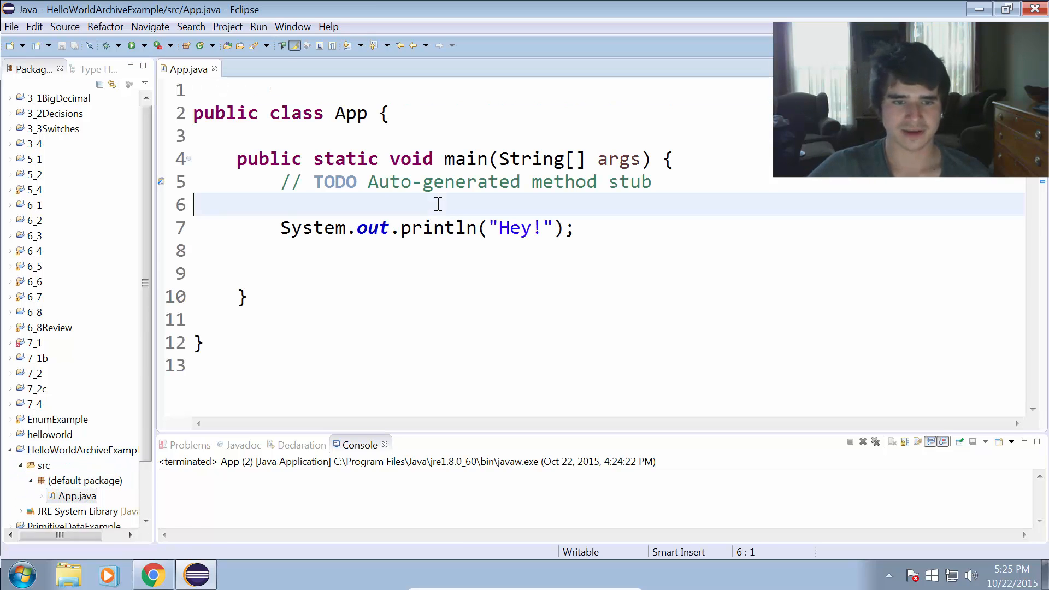